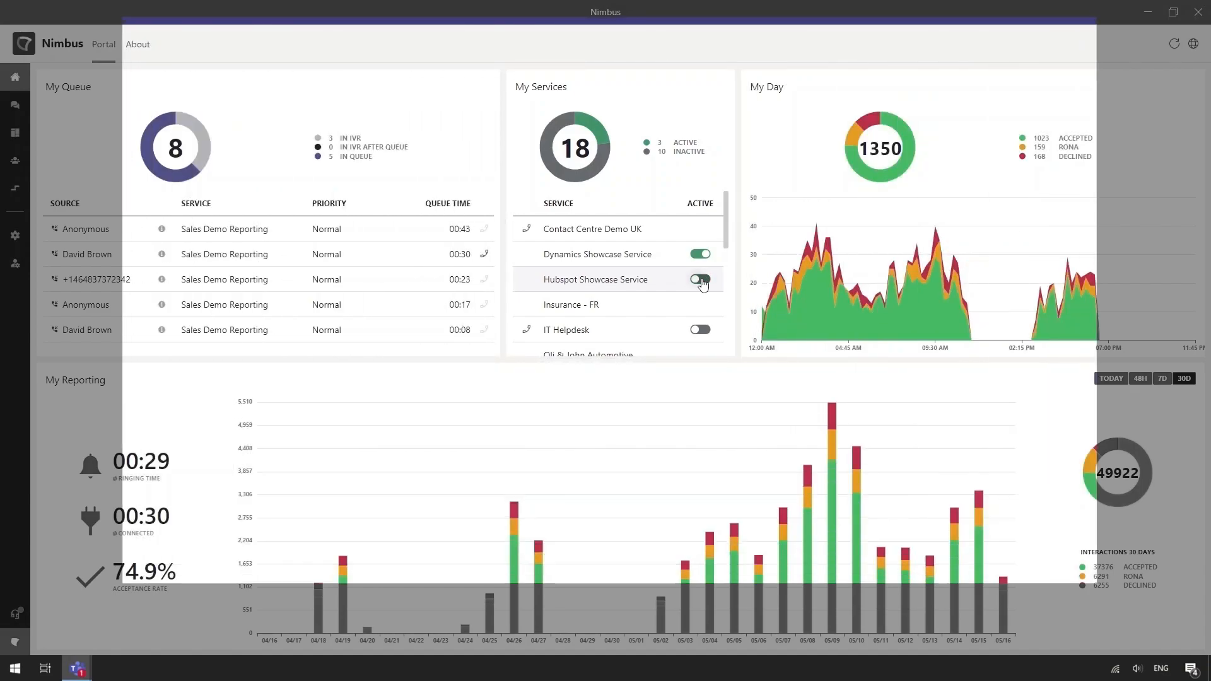
Step: Activate Hubspot Showcase Service and adjust availability status from the status panel
{"action": "left_click", "coordinate": [698, 279]}
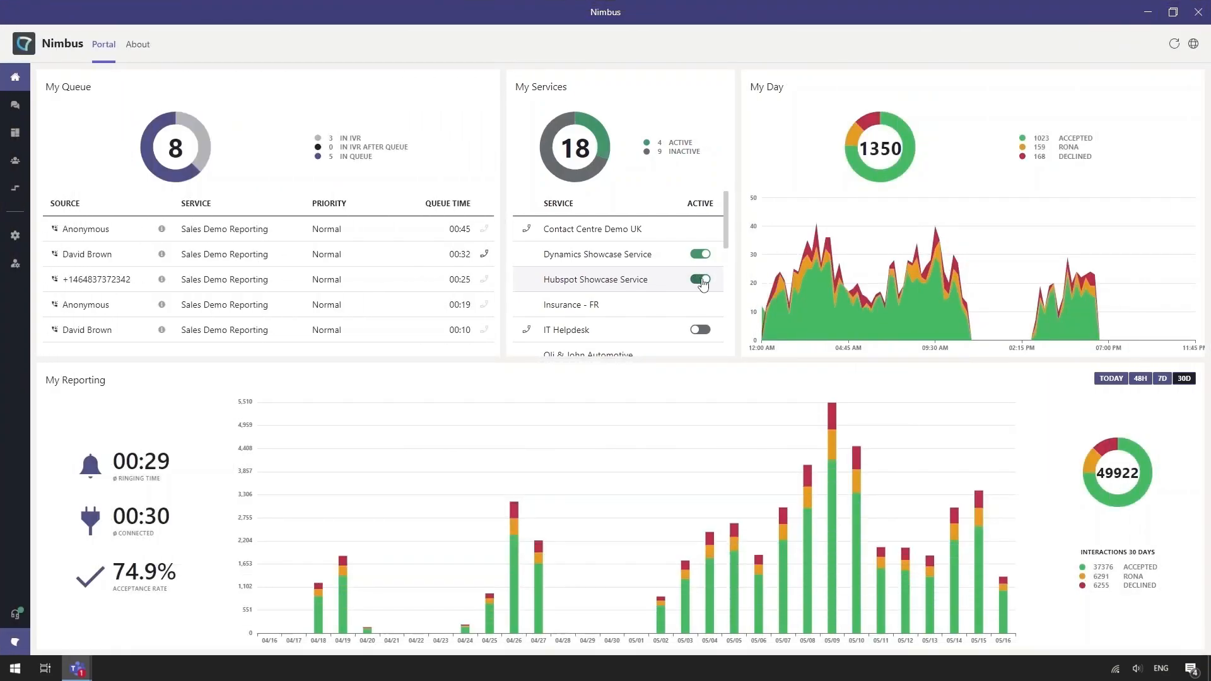
{"action": "left_click", "coordinate": [14, 613]}
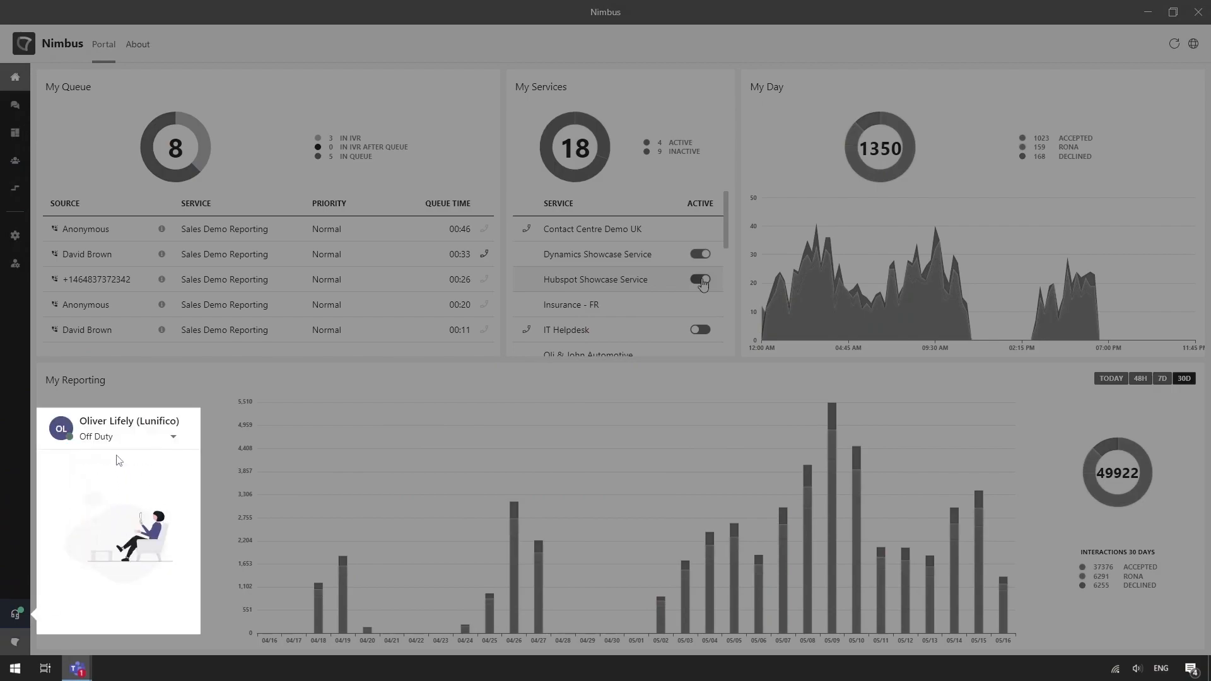
{"action": "left_click", "coordinate": [172, 436]}
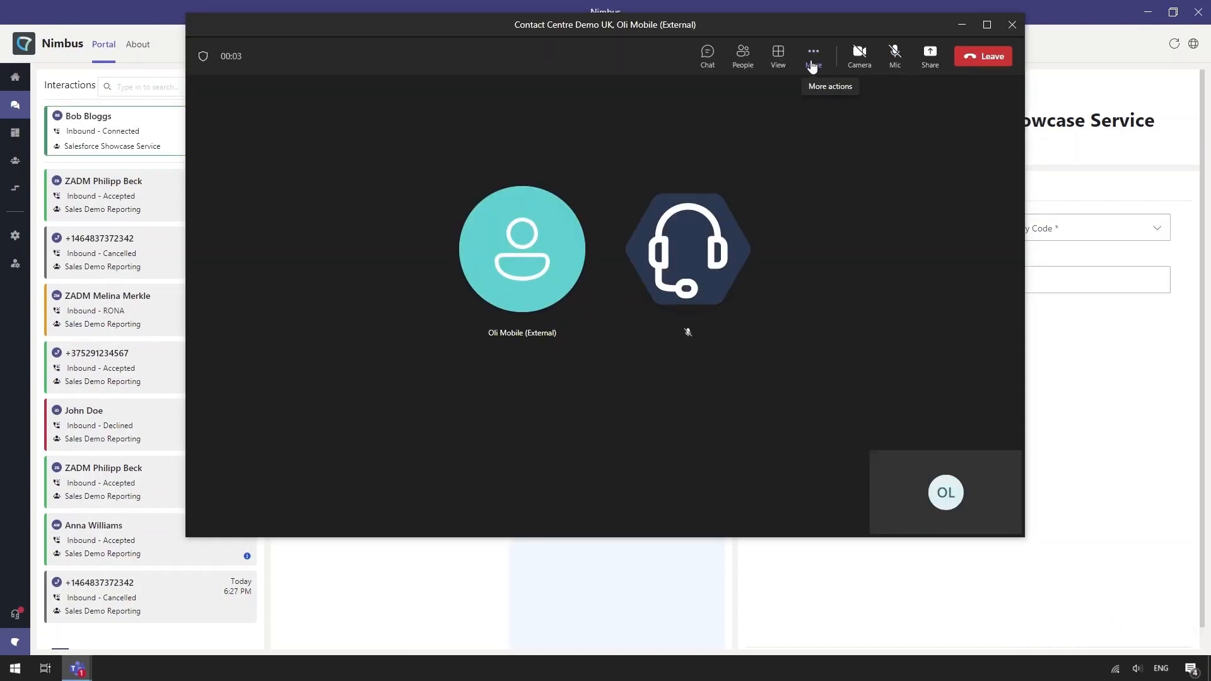
Step: Minimize the Teams call window and set the call's primary code to Configuration
{"action": "left_click", "coordinate": [812, 55]}
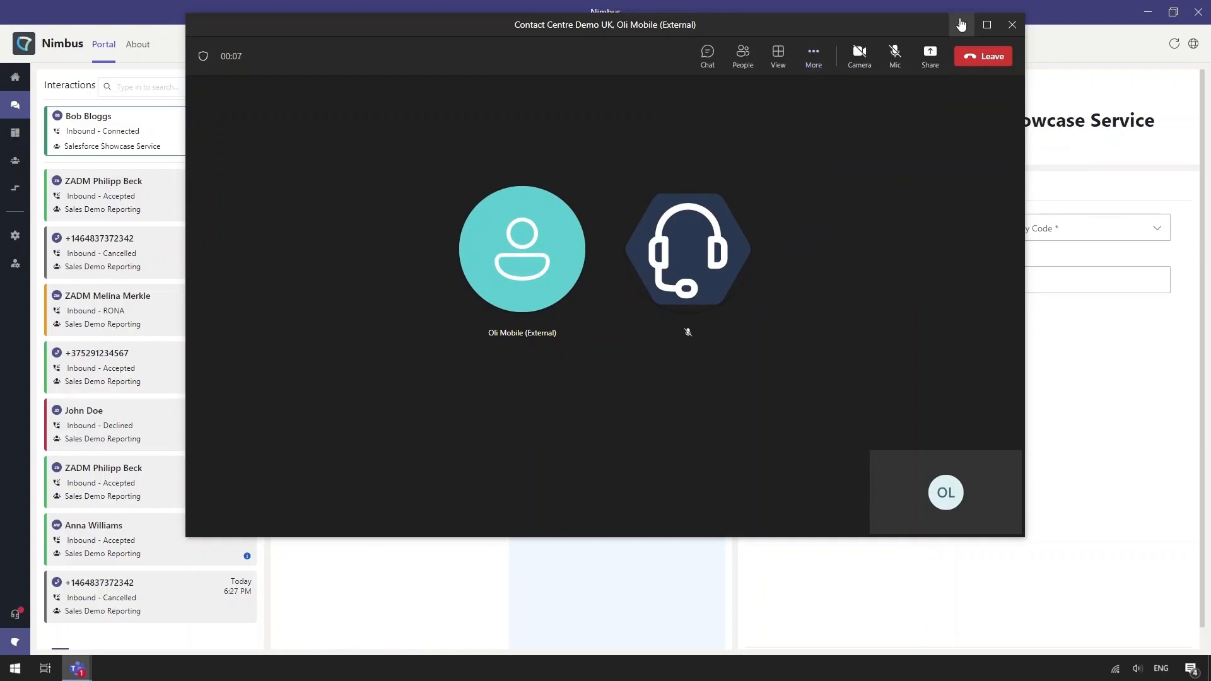
{"action": "left_click", "coordinate": [961, 24]}
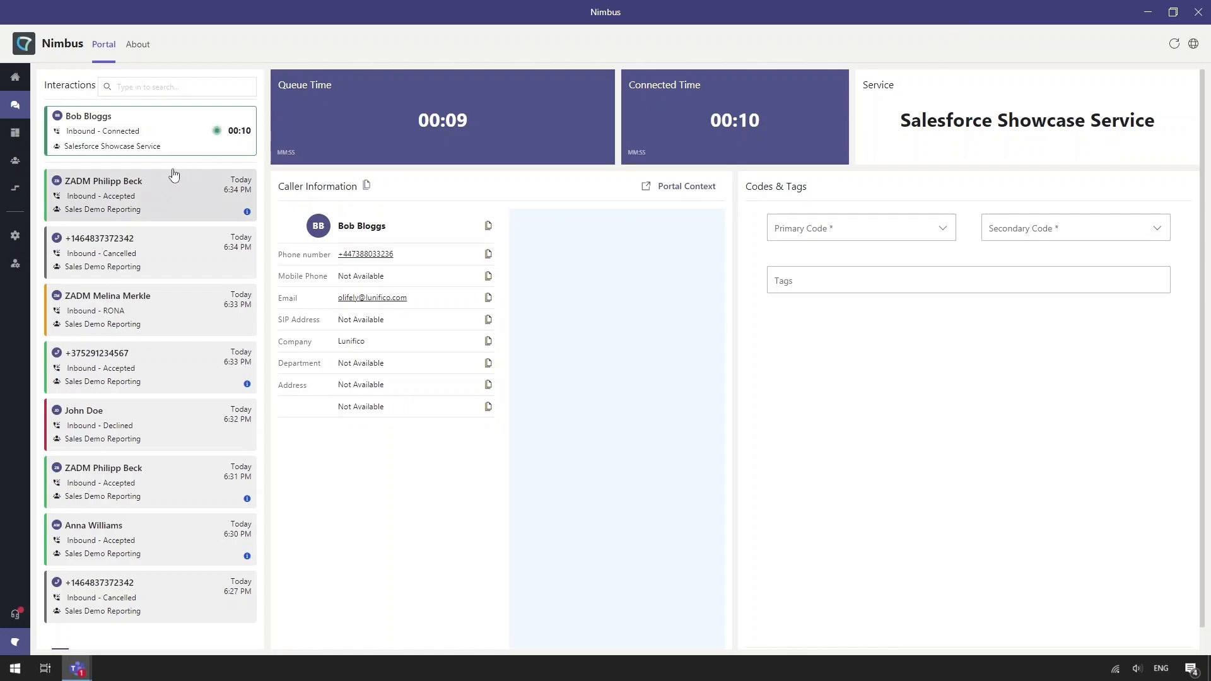
{"action": "mouse_move", "coordinate": [357, 180]}
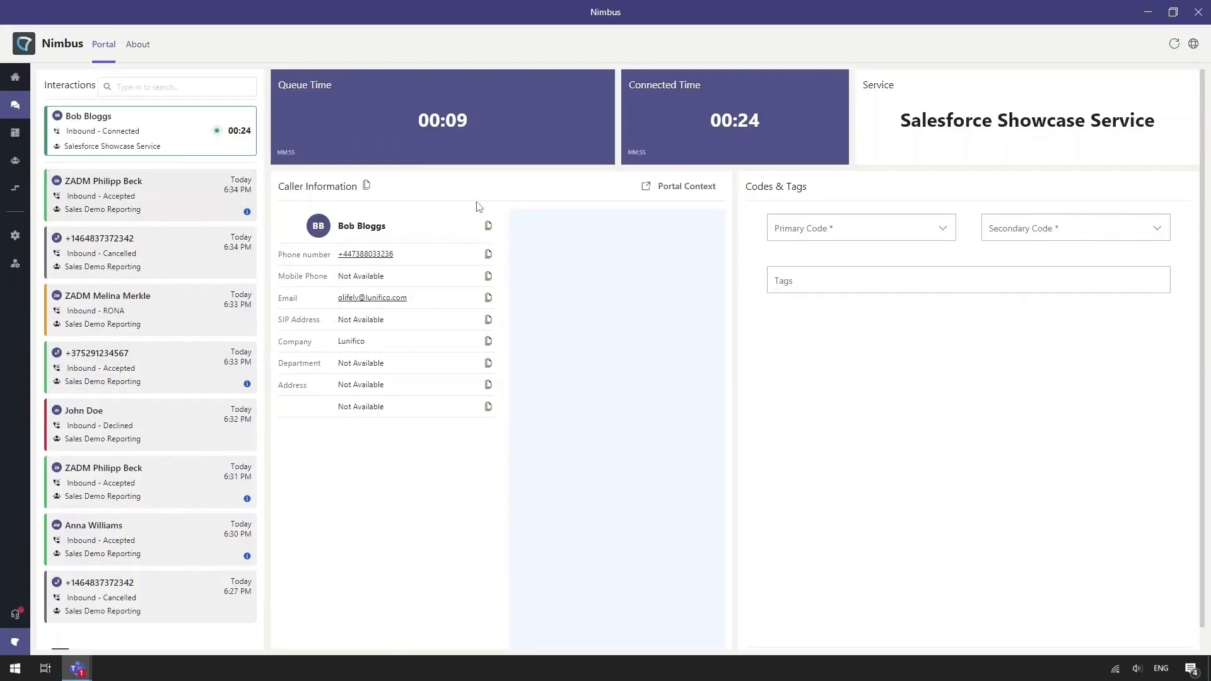
{"action": "left_click", "coordinate": [860, 227]}
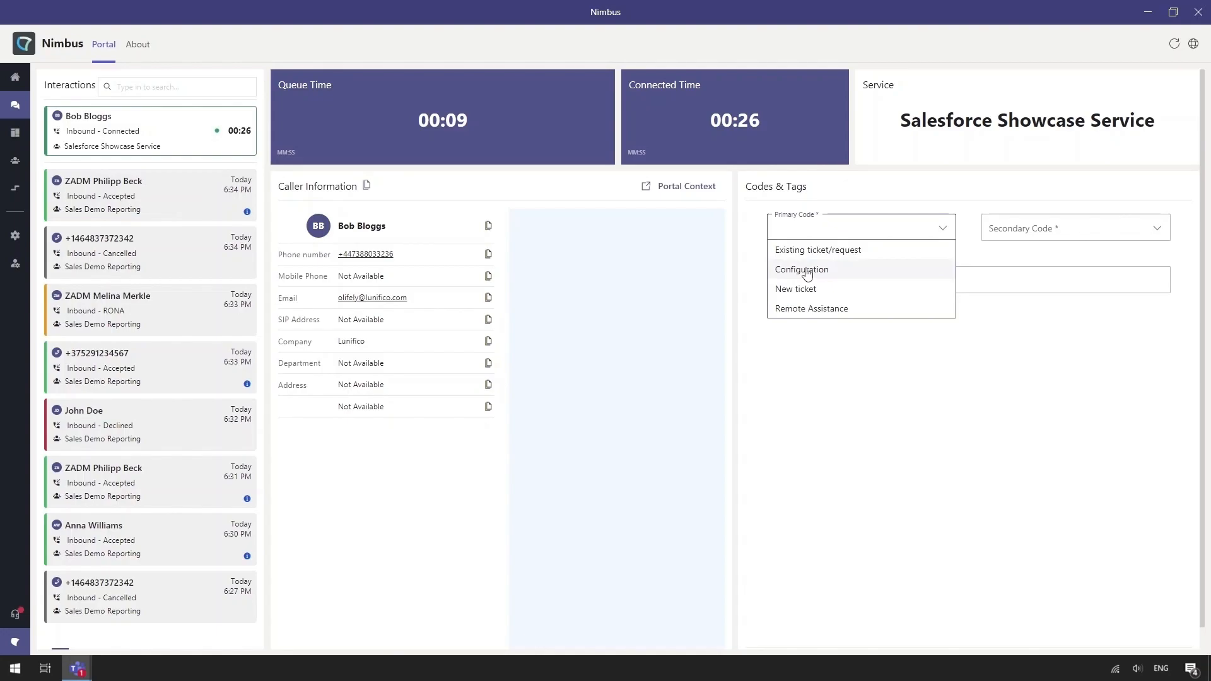
{"action": "mouse_move", "coordinate": [801, 270]}
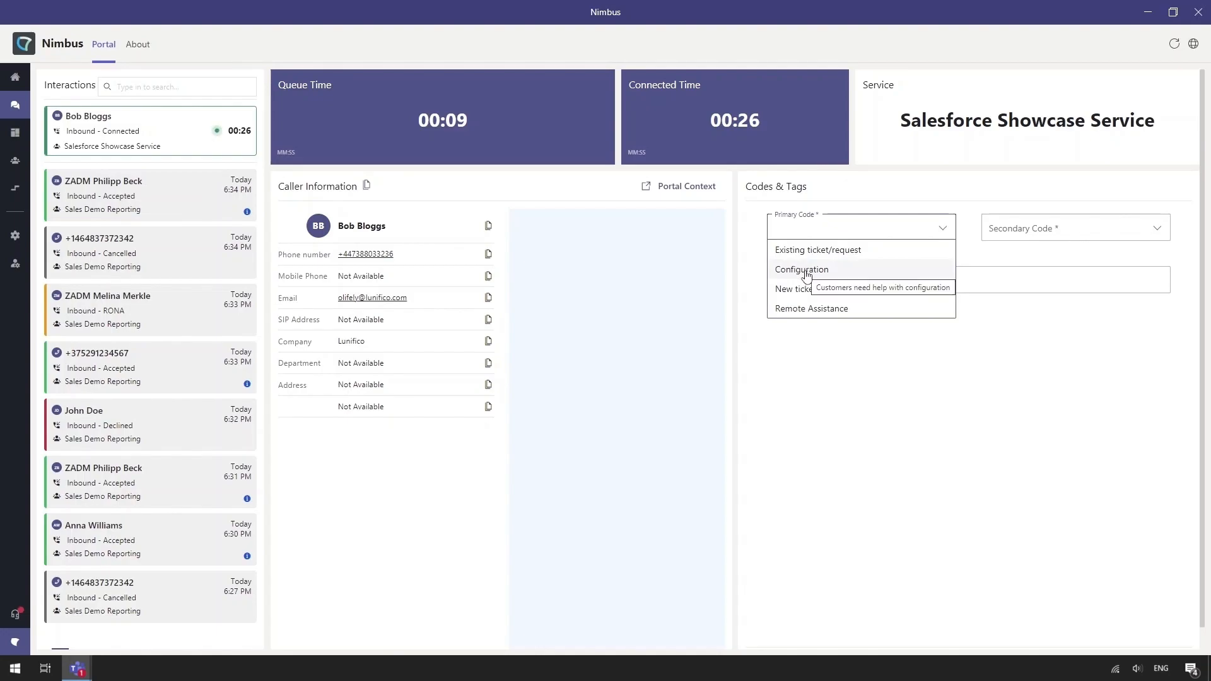
{"action": "left_click", "coordinate": [15, 188]}
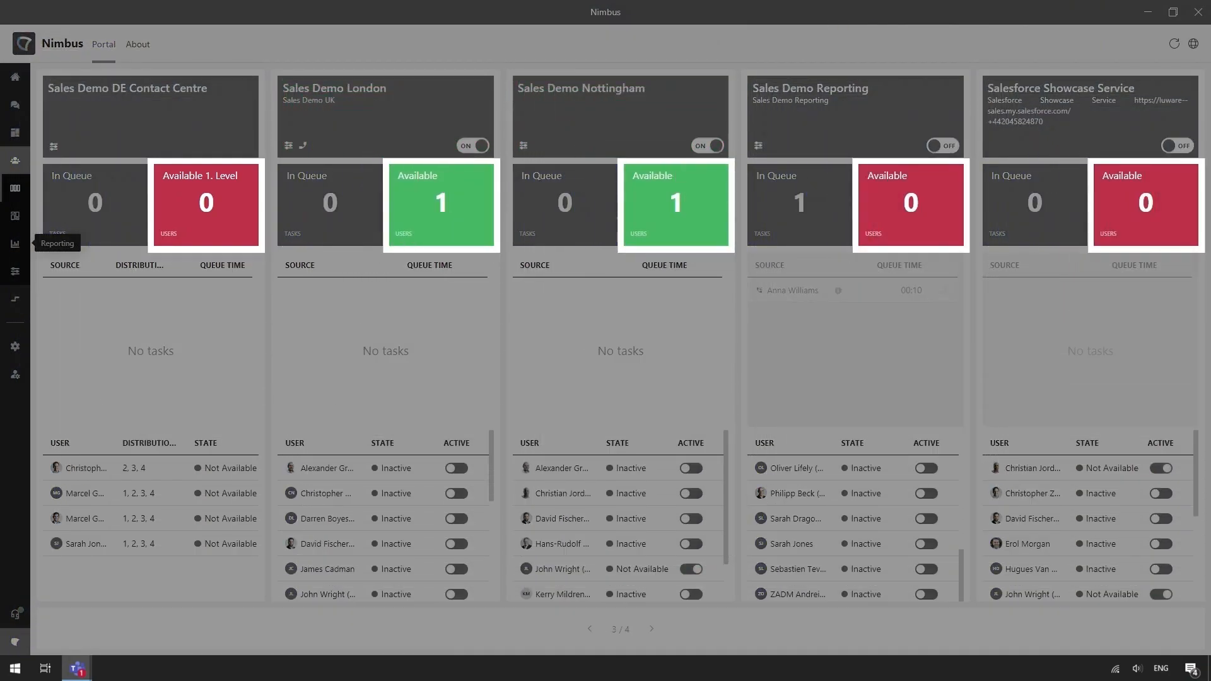
{"action": "mouse_move", "coordinate": [467, 556]}
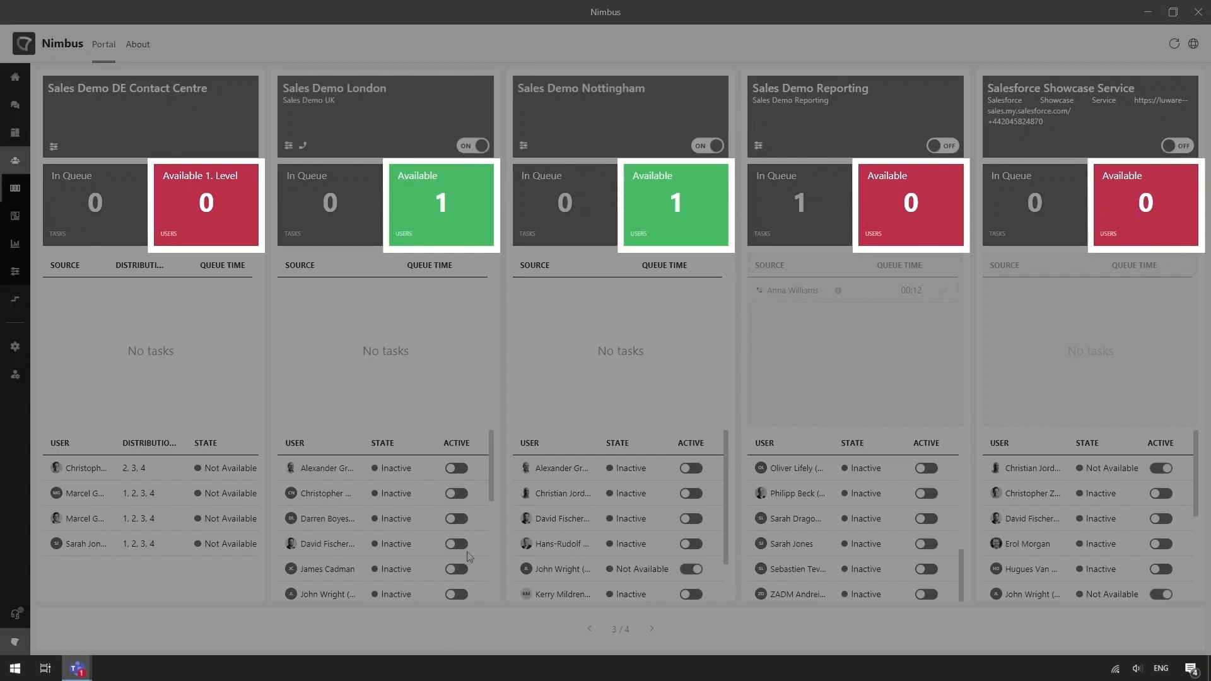
Step: Switch on the Active toggles for three Sales Demo Reporting users
{"action": "left_click", "coordinate": [689, 568]}
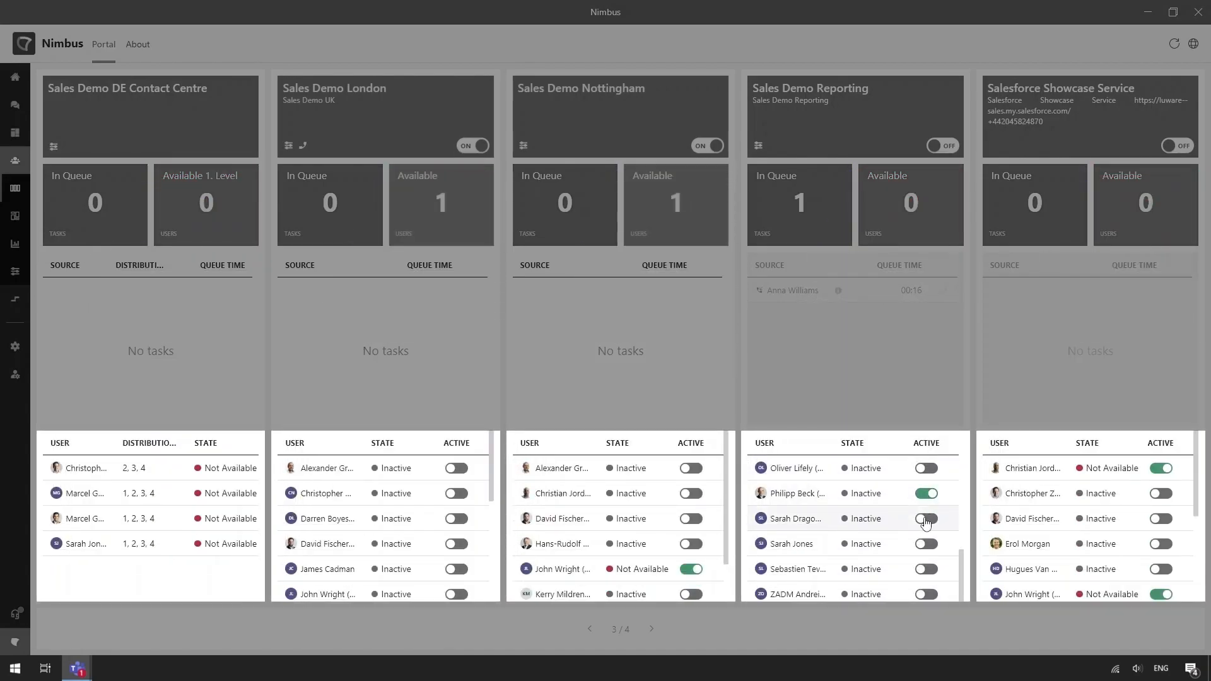
{"action": "left_click", "coordinate": [925, 518]}
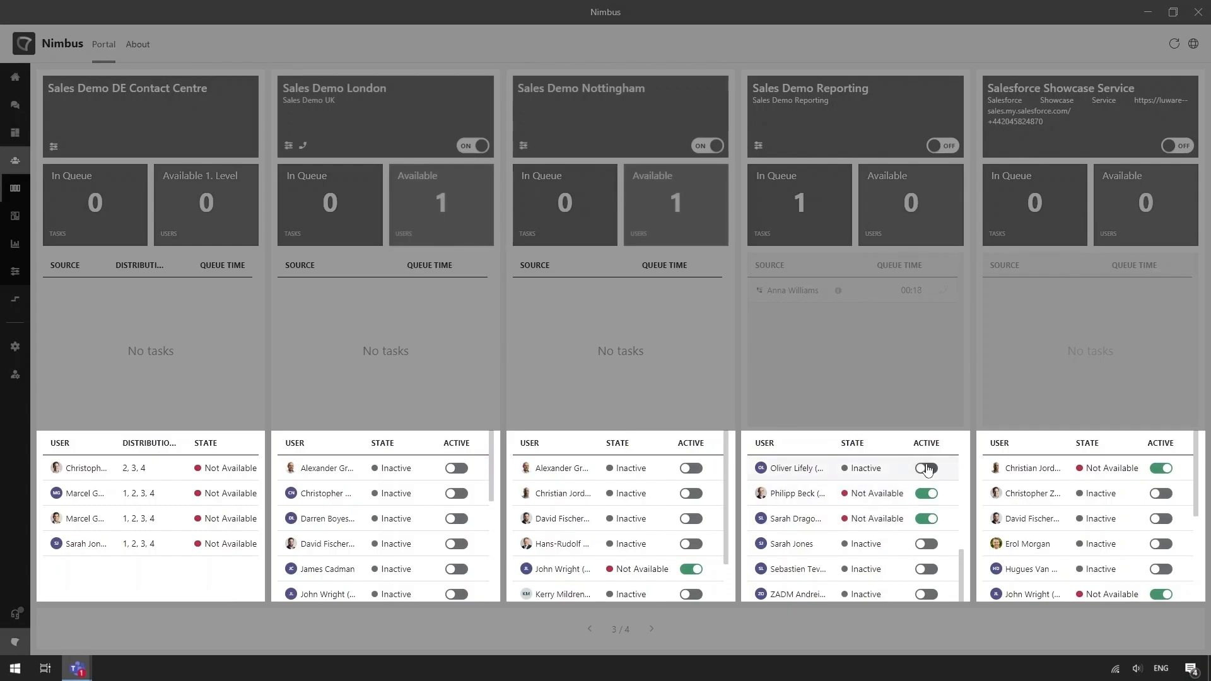
{"action": "left_click", "coordinate": [925, 467]}
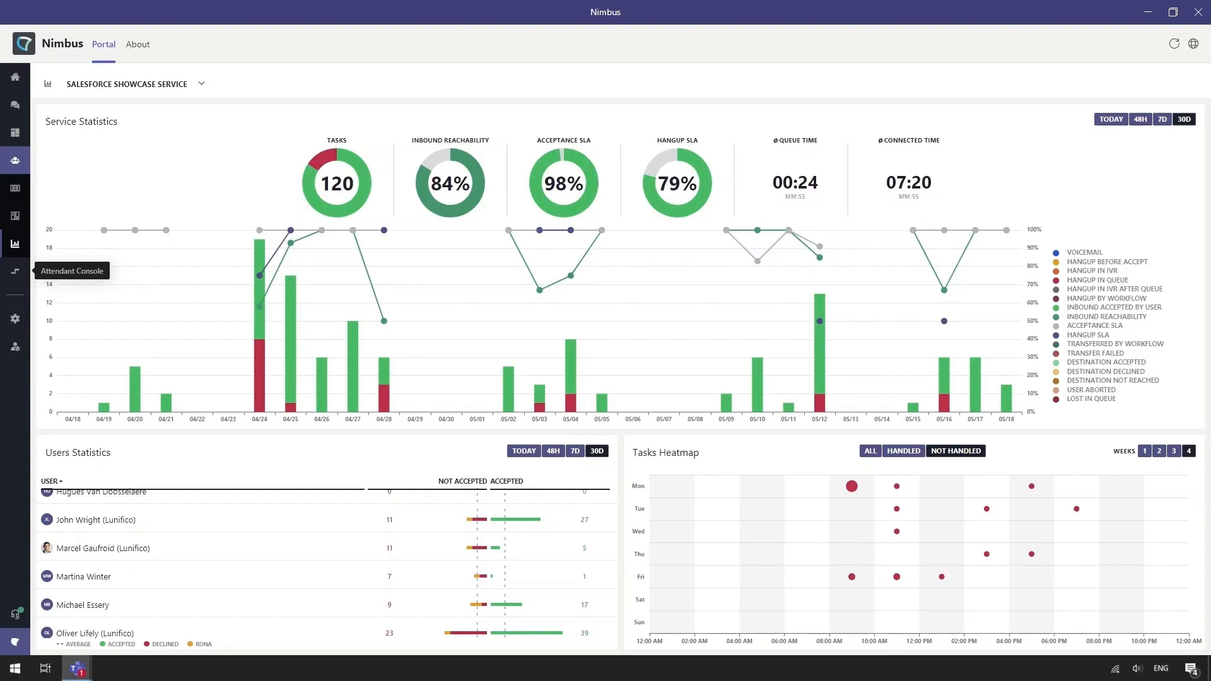
{"action": "mouse_move", "coordinate": [69, 265]}
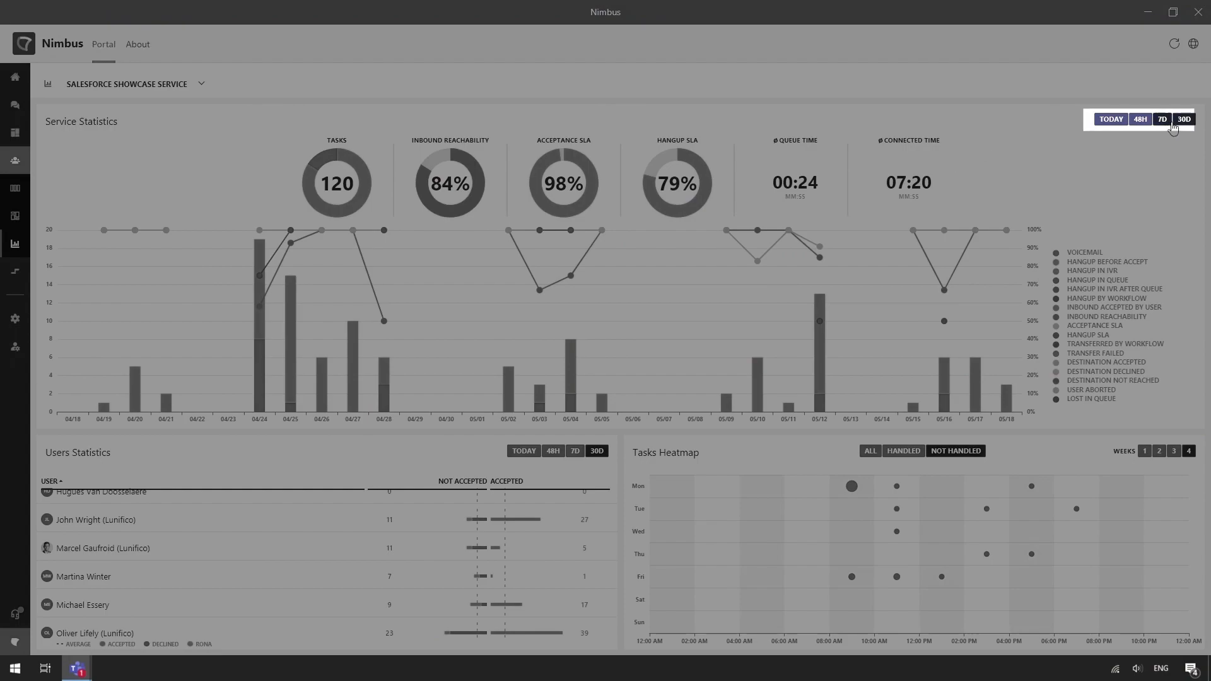
{"action": "mouse_move", "coordinate": [334, 162]}
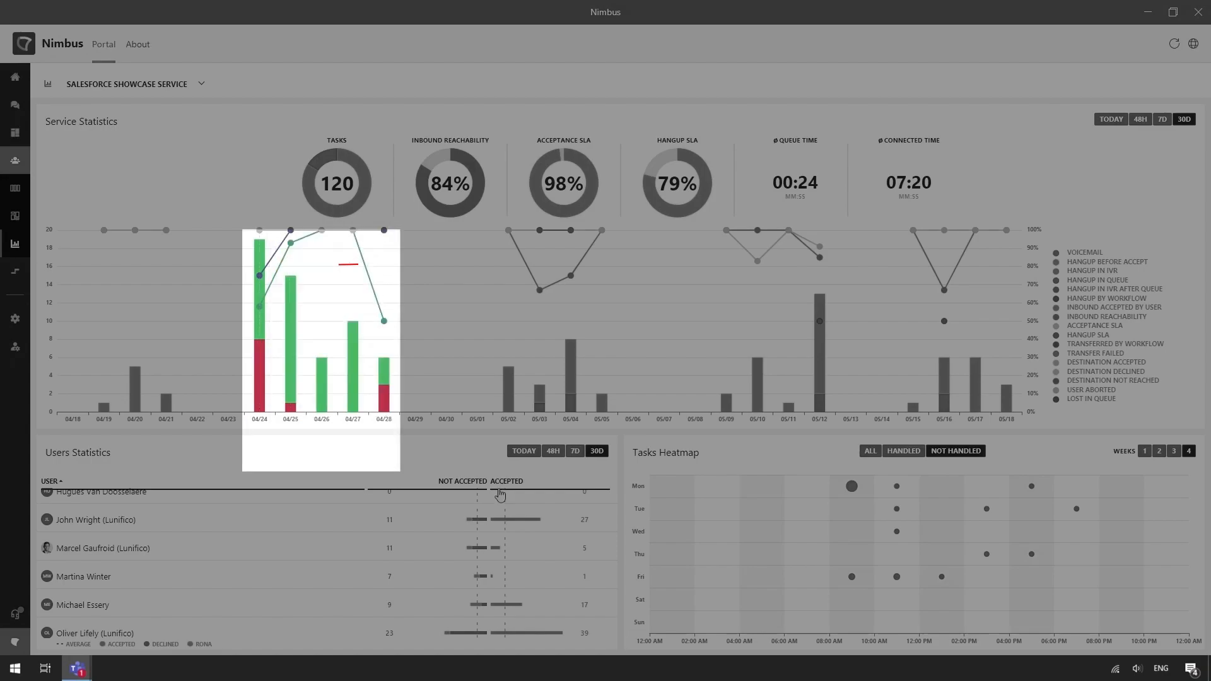
{"action": "mouse_move", "coordinate": [506, 519]}
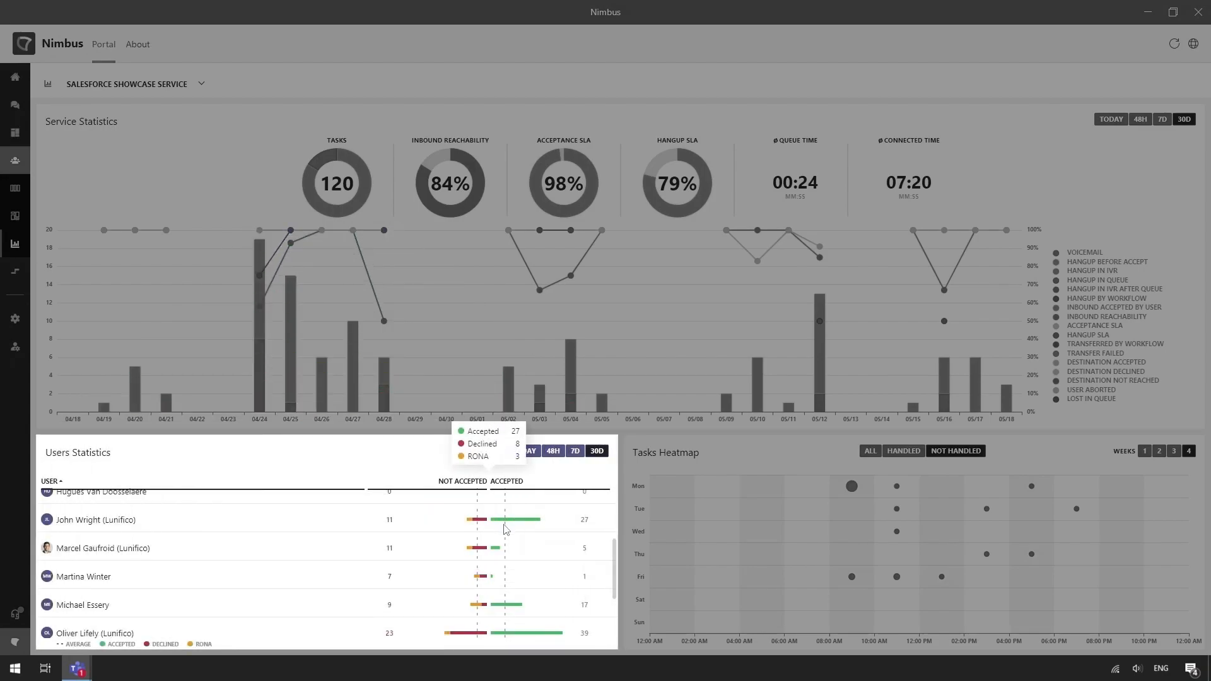
Step: Toggle the Tasks Heatmap between HANDLED and NOT HANDLED tasks
{"action": "left_click", "coordinate": [955, 451]}
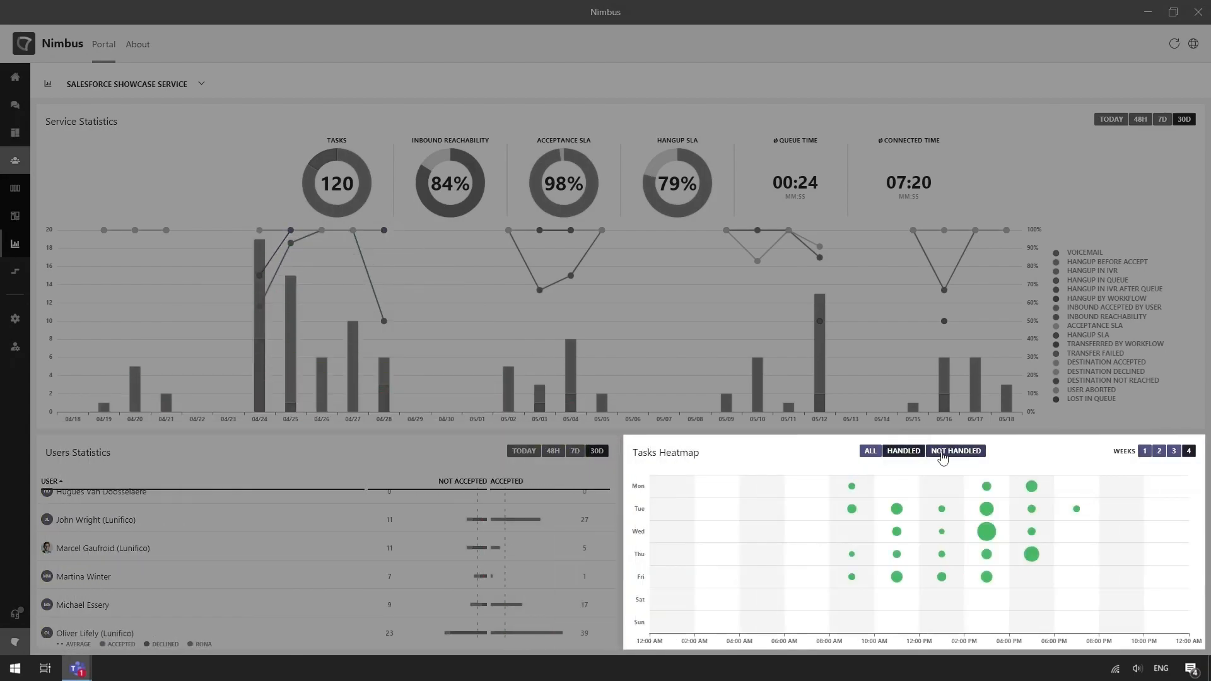
{"action": "left_click", "coordinate": [956, 451]}
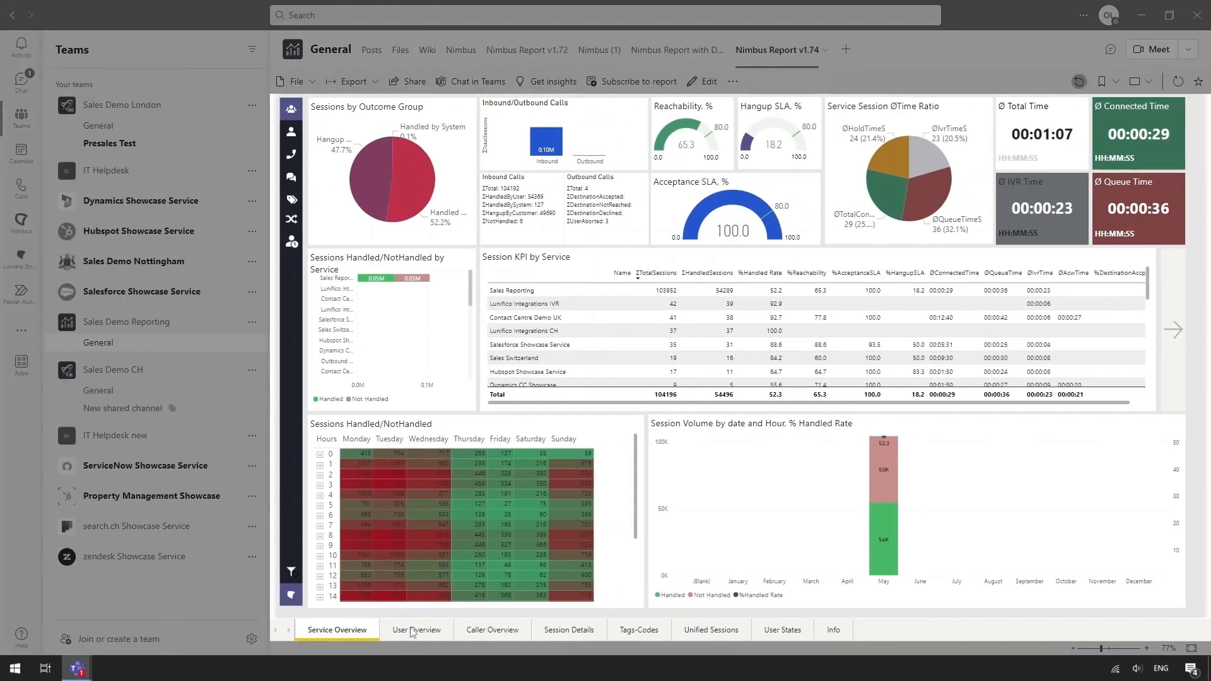
Step: Move through the User Overview and Tags-Codes pages of the Nimbus report
{"action": "left_click", "coordinate": [416, 629]}
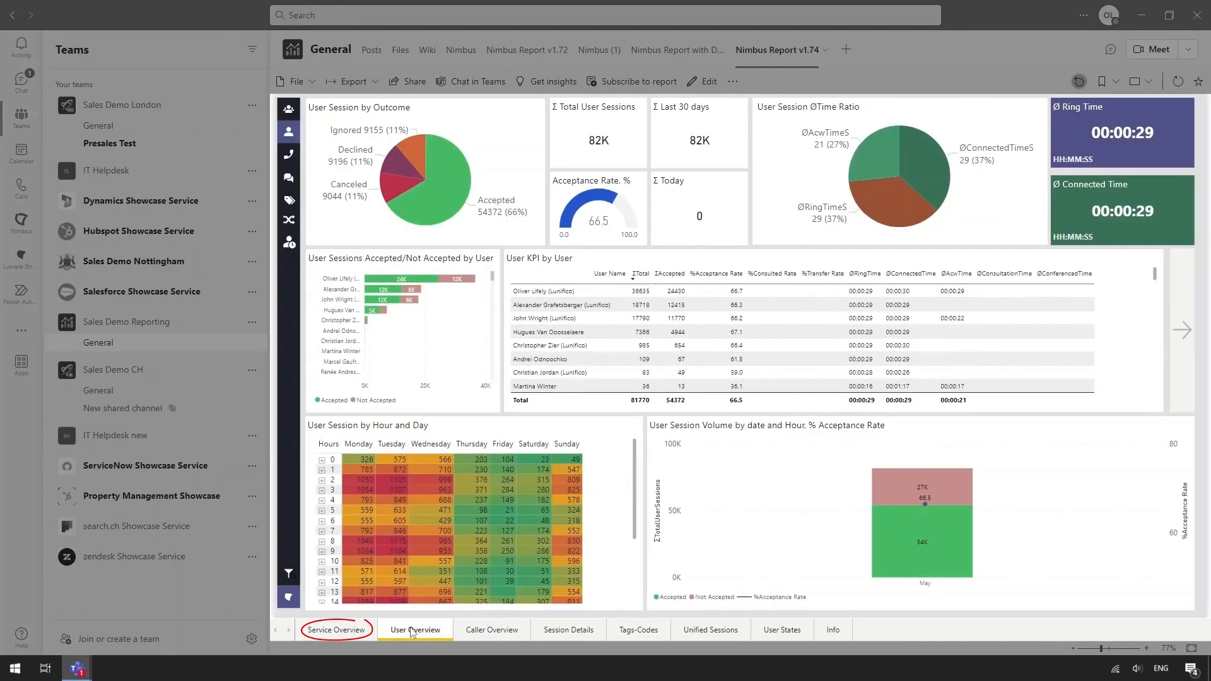
{"action": "left_click", "coordinate": [636, 629]}
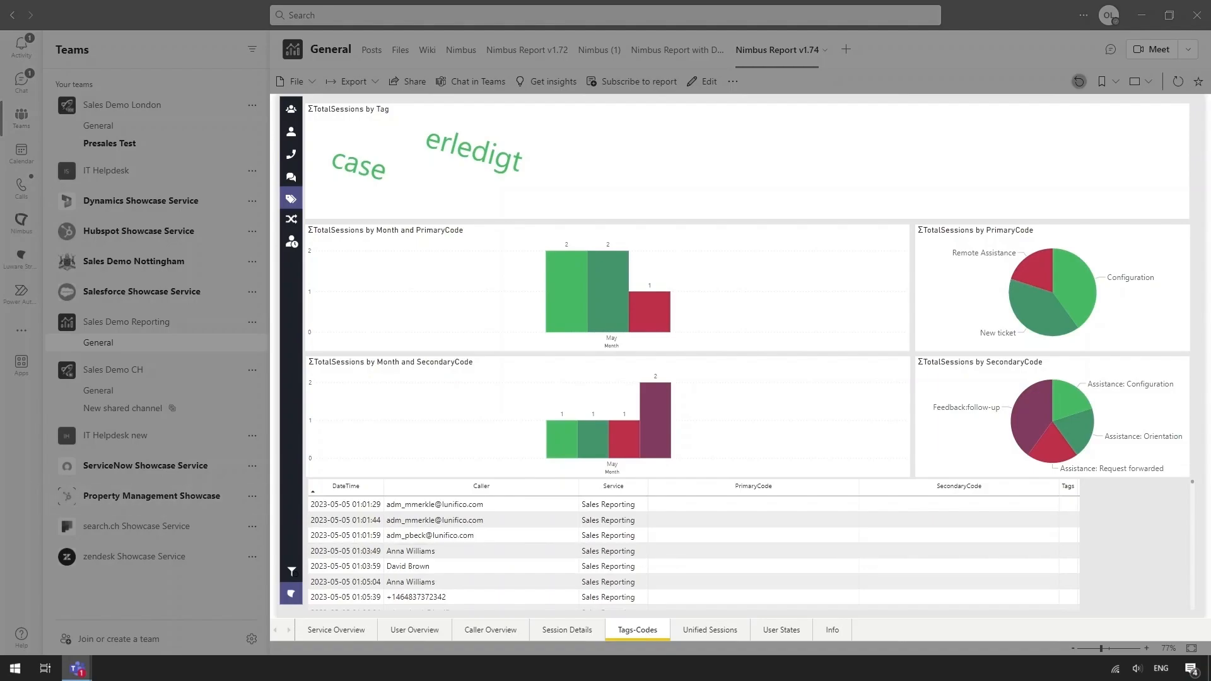
{"action": "left_click", "coordinate": [709, 630]}
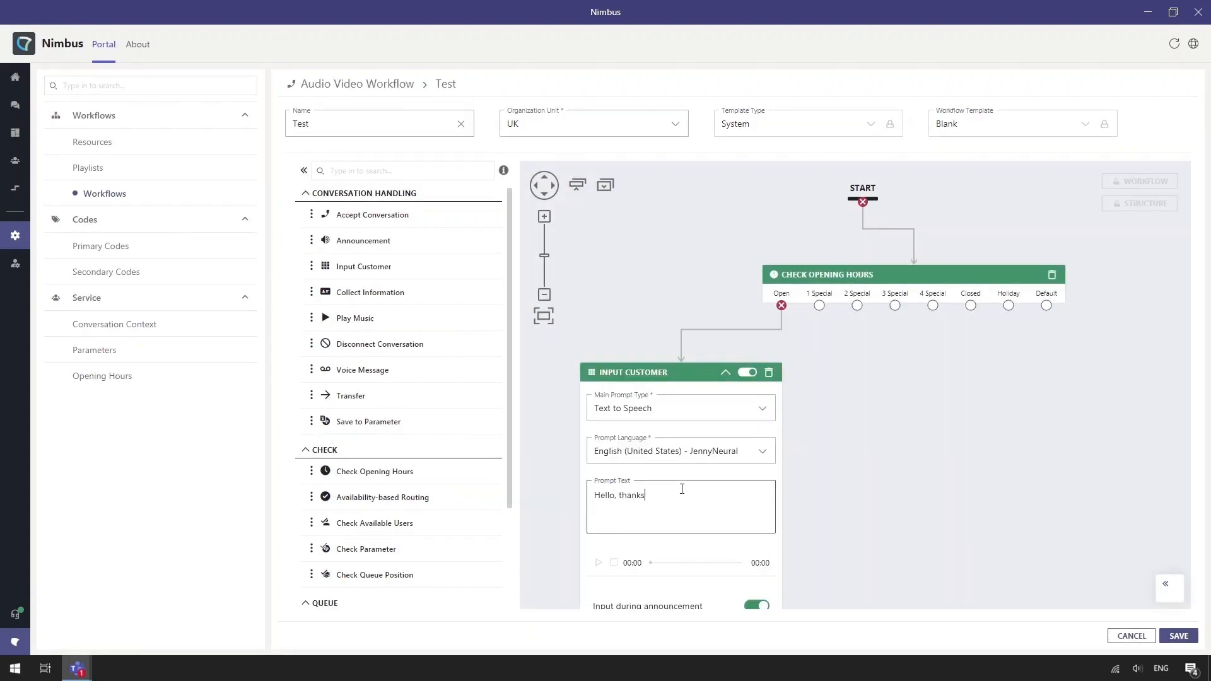
Step: Finish the Input Customer prompt with 'for calling, please press'
{"action": "type", "text": "for calling, please press"}
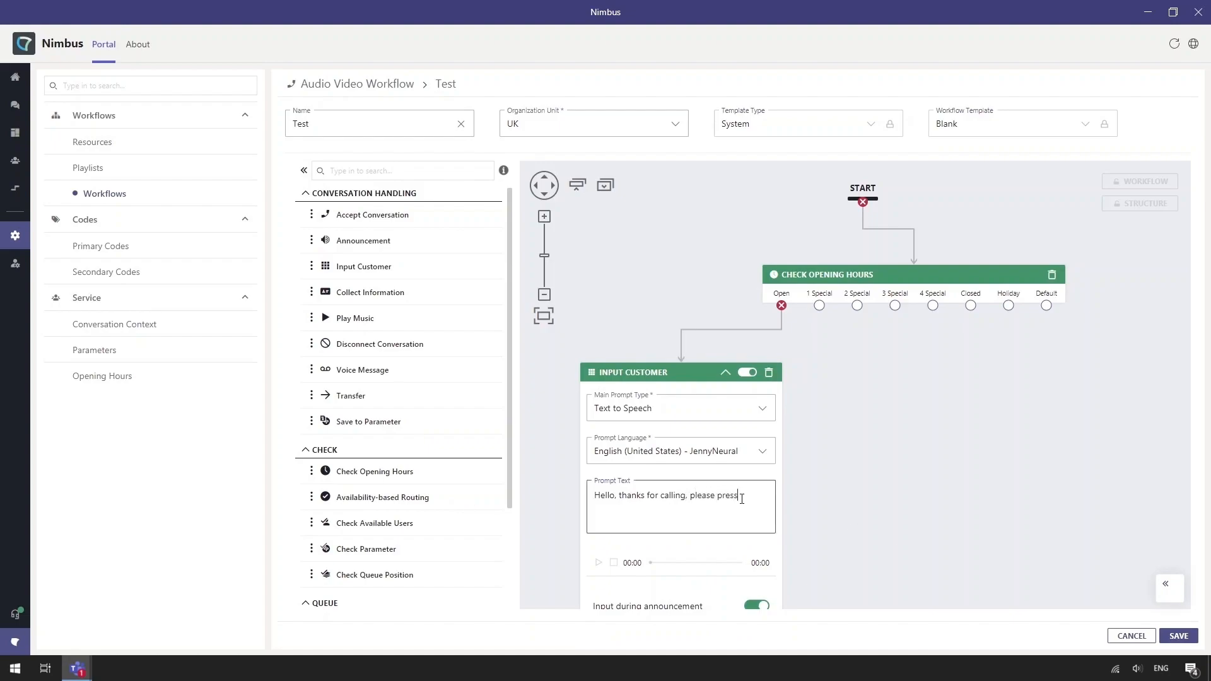